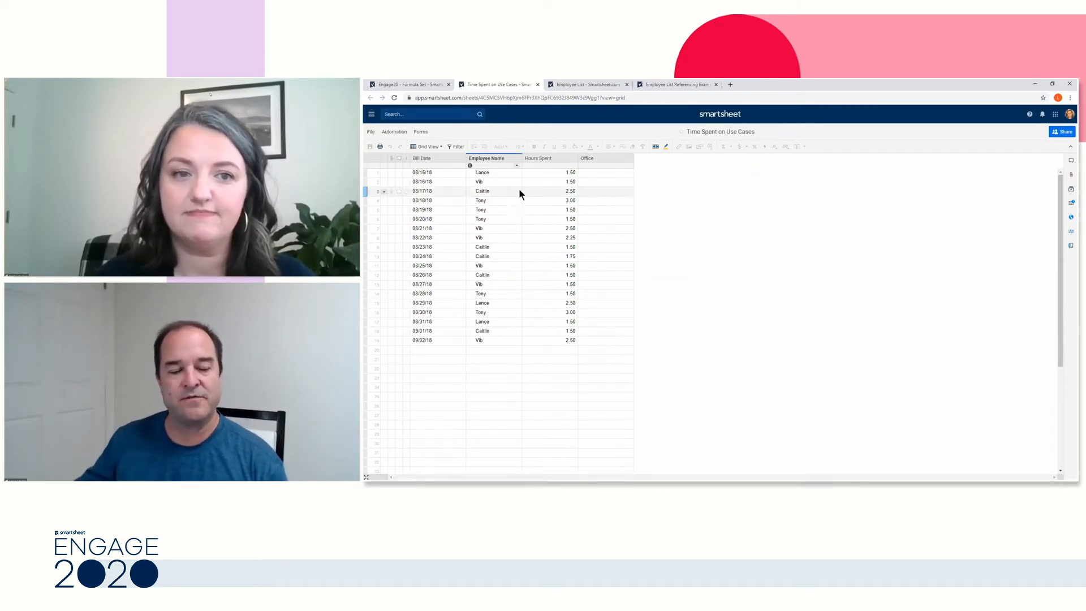
pyautogui.moveTo(496, 219)
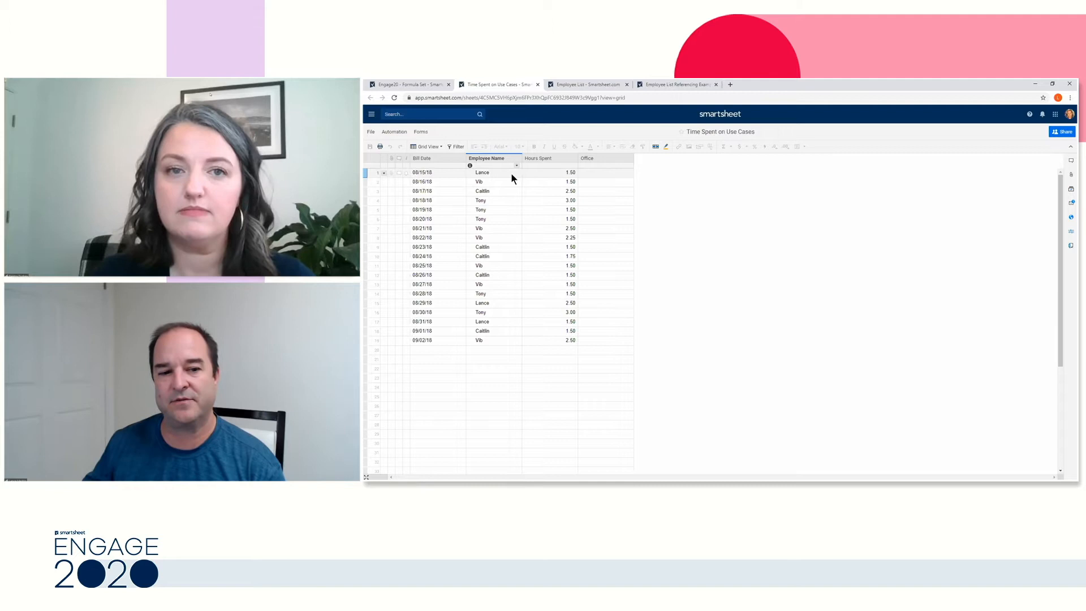
pyautogui.moveTo(533, 181)
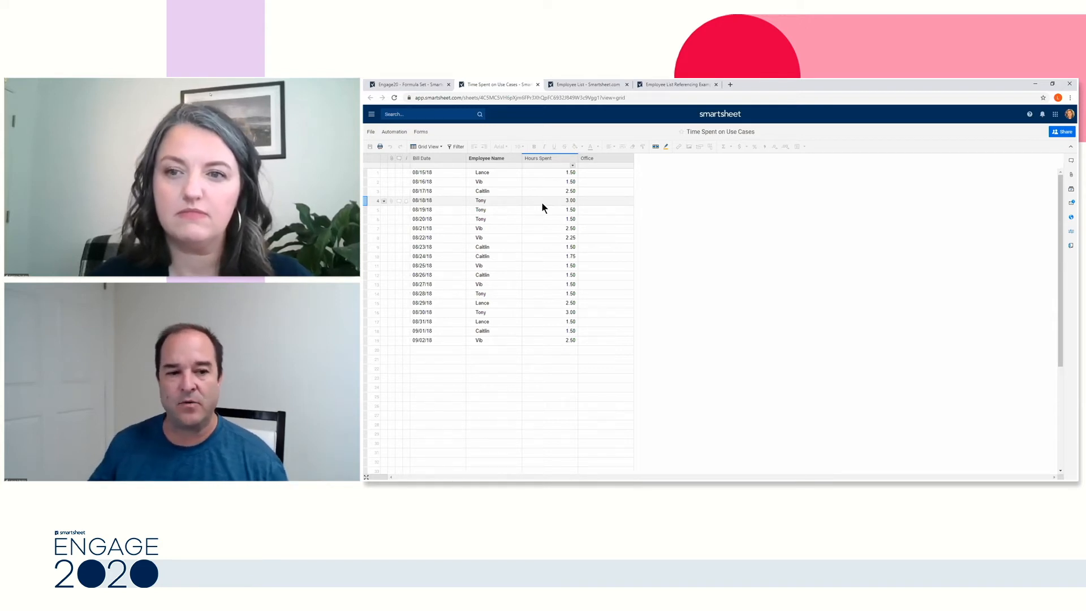
# Browse the Employee List sheet, then switch to the Employee List Referencing Example sheet.
pyautogui.click(513, 209)
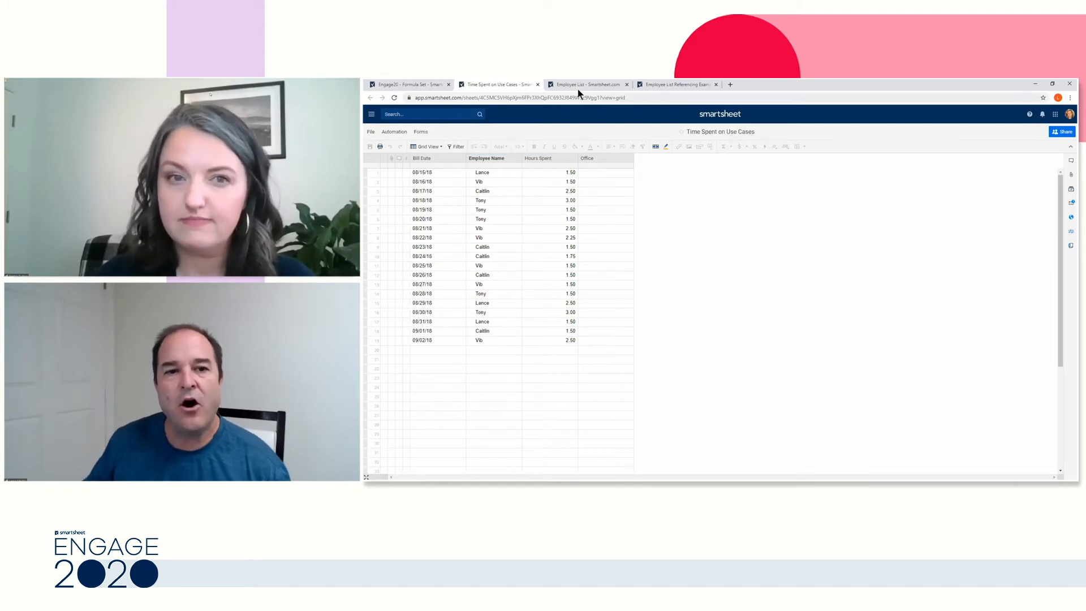
pyautogui.click(586, 84)
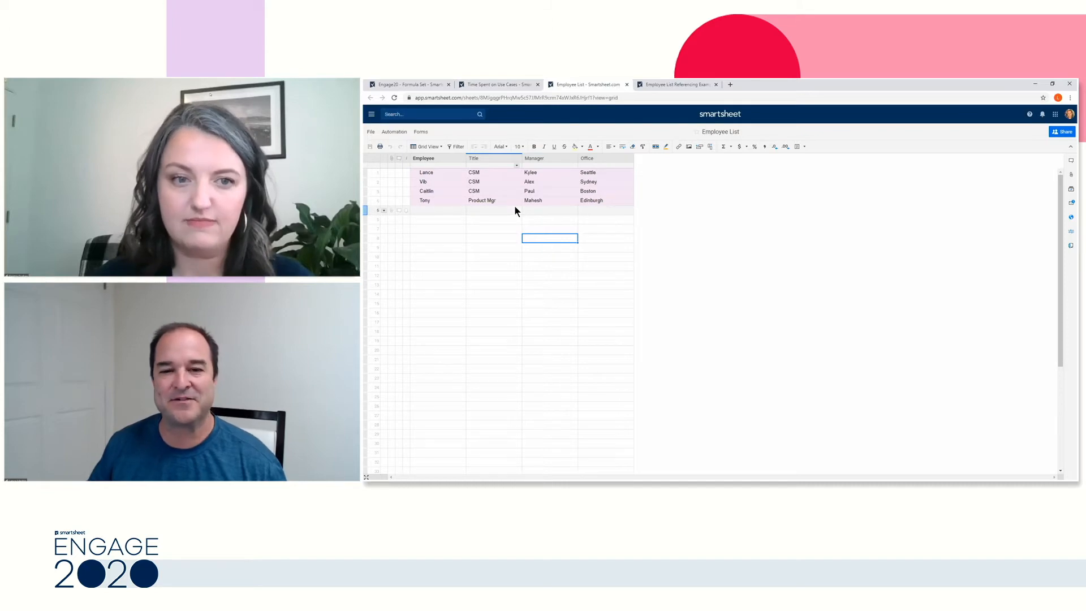
pyautogui.moveTo(495, 202)
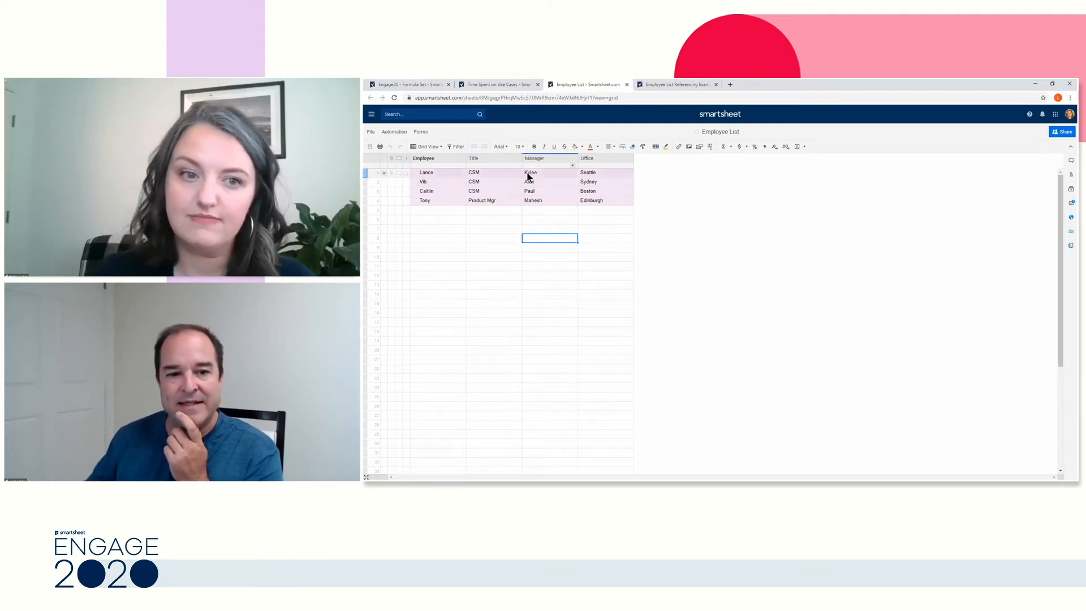
pyautogui.click(499, 84)
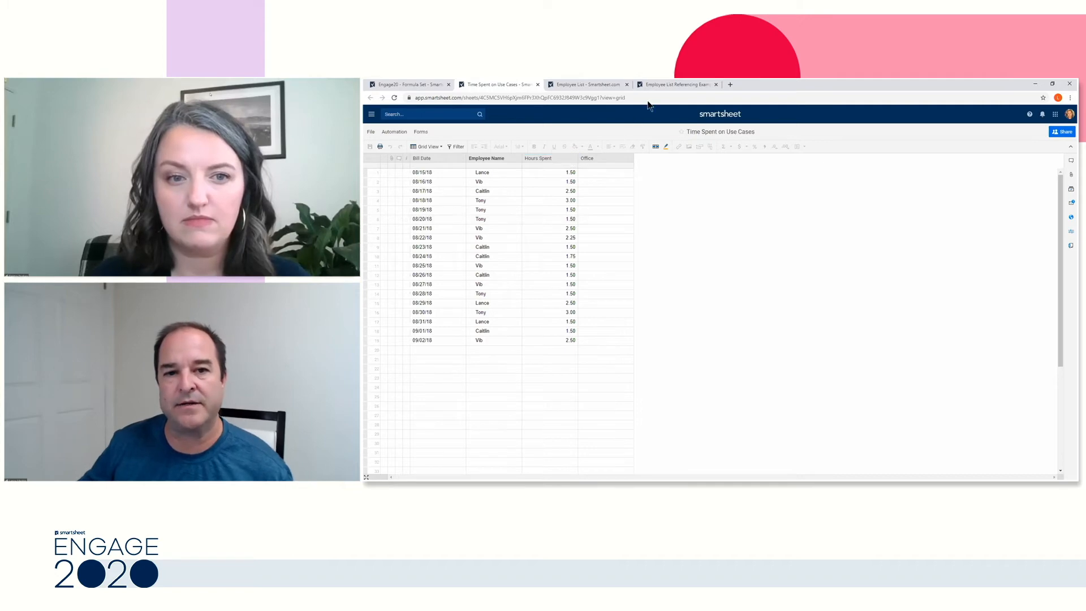
pyautogui.click(677, 84)
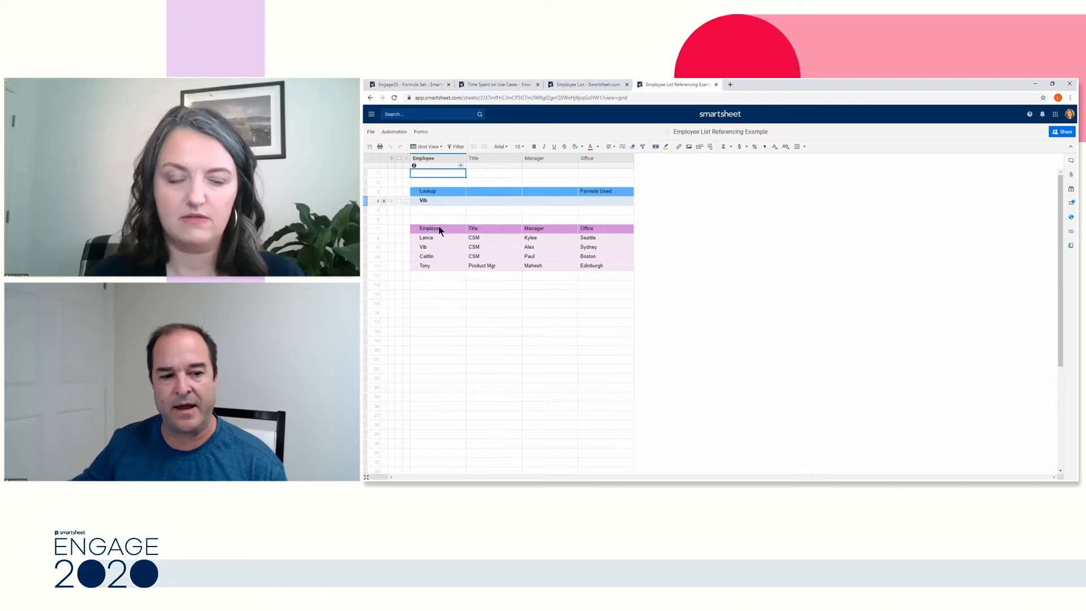
# Select Vib's Office lookup cell to start entering a formula.
pyautogui.click(591, 264)
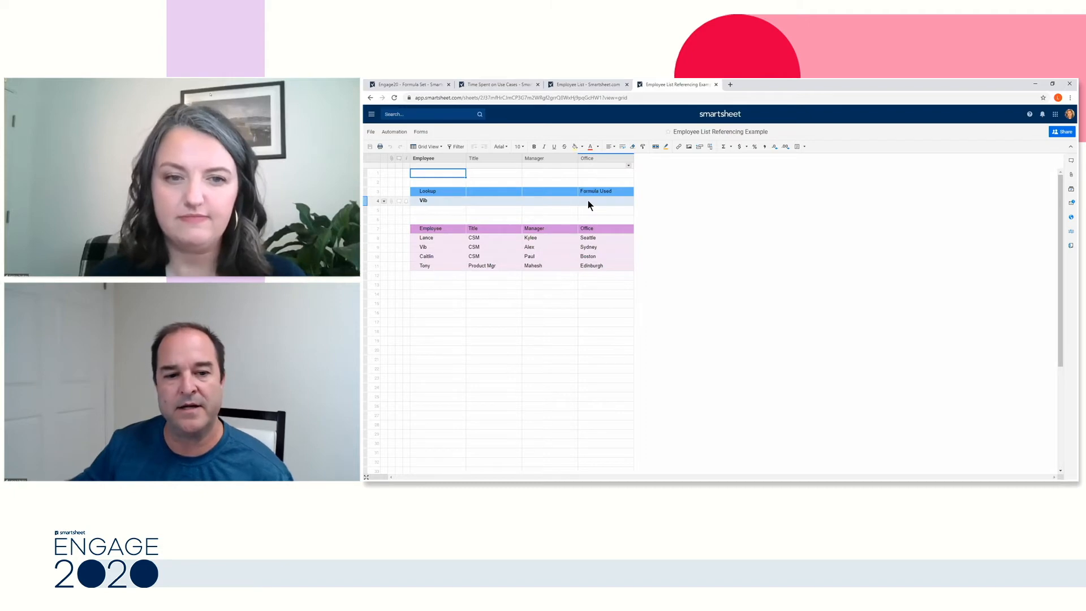
pyautogui.click(605, 201)
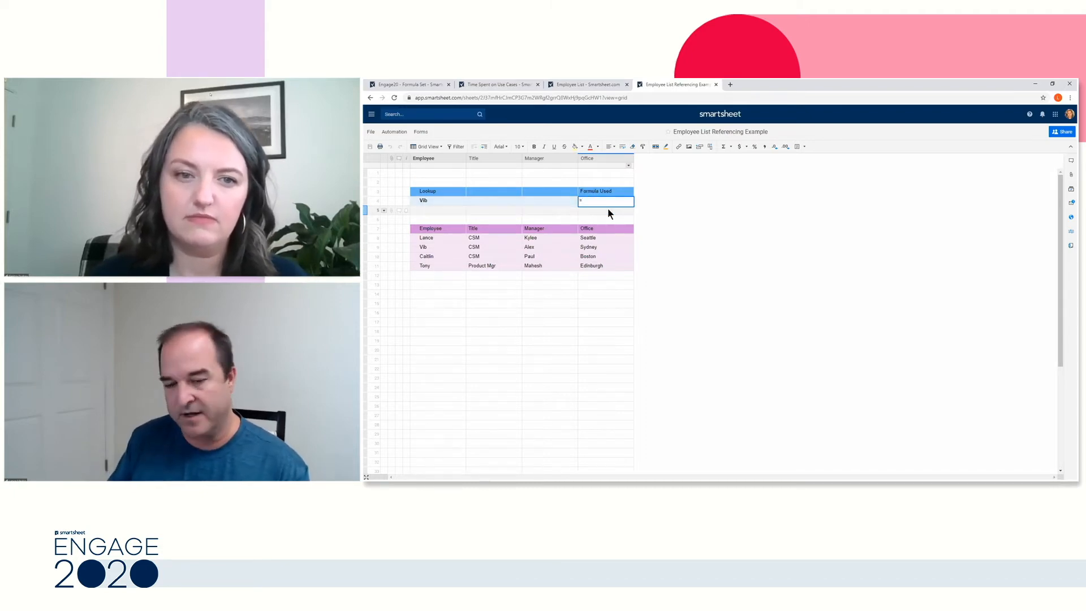
# Enter =VLOOKUP( on Vib against the Employees range with ,FALSE, returning Sydney.
pyautogui.write('=VLOOKUP(Employee4')
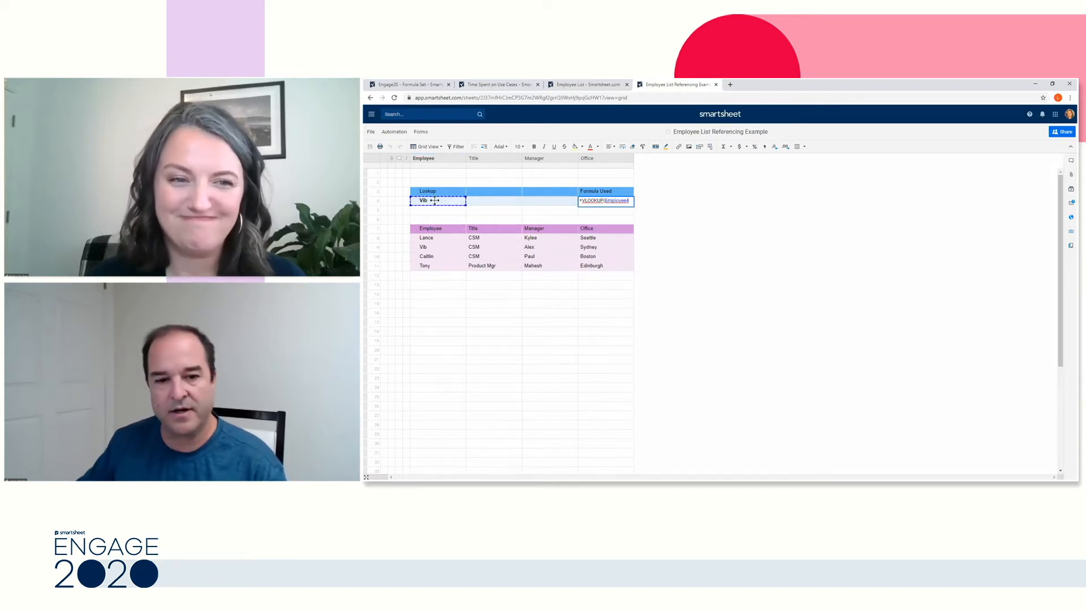
pyautogui.click(605, 202)
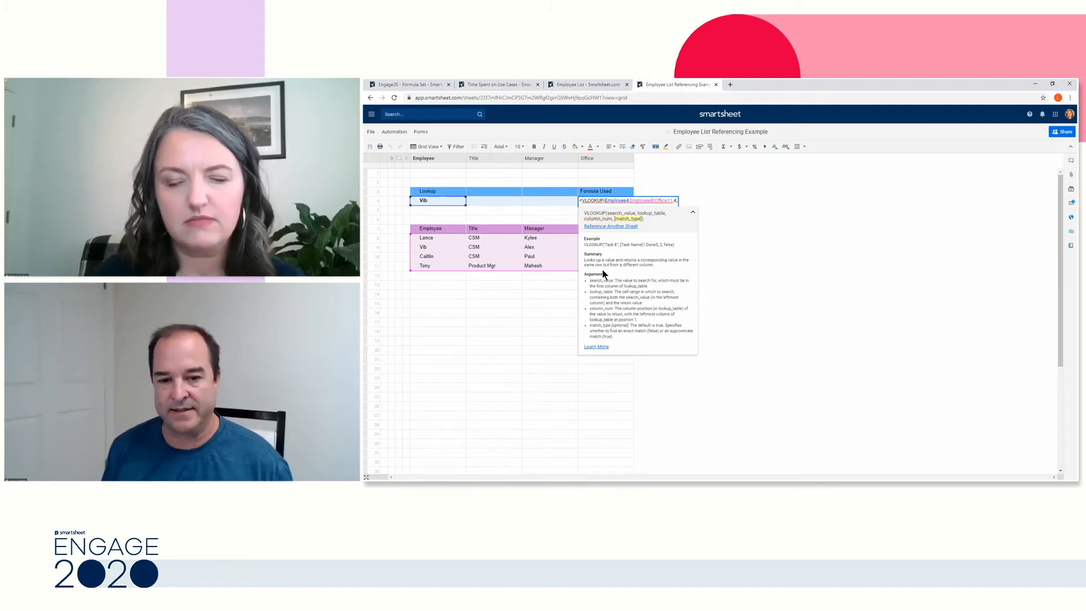
pyautogui.write(',FALSE')
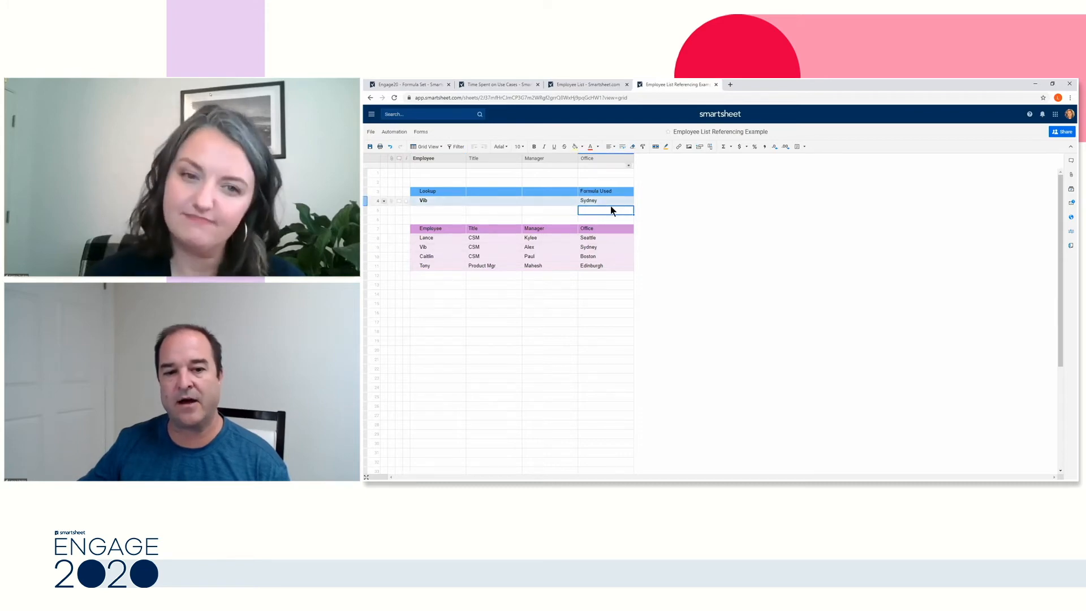
pyautogui.click(605, 200)
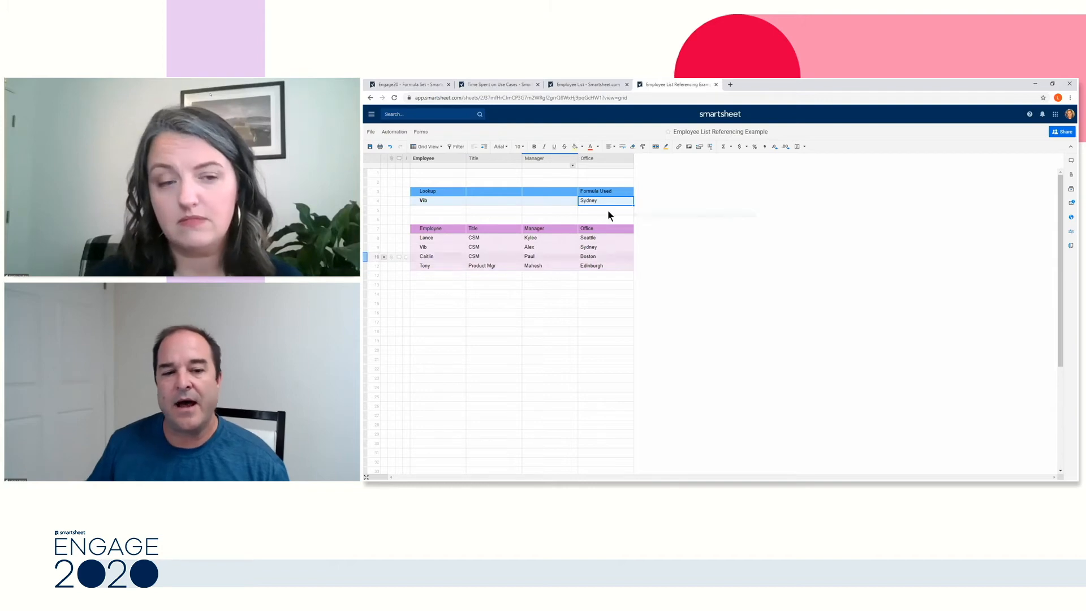
pyautogui.click(605, 200)
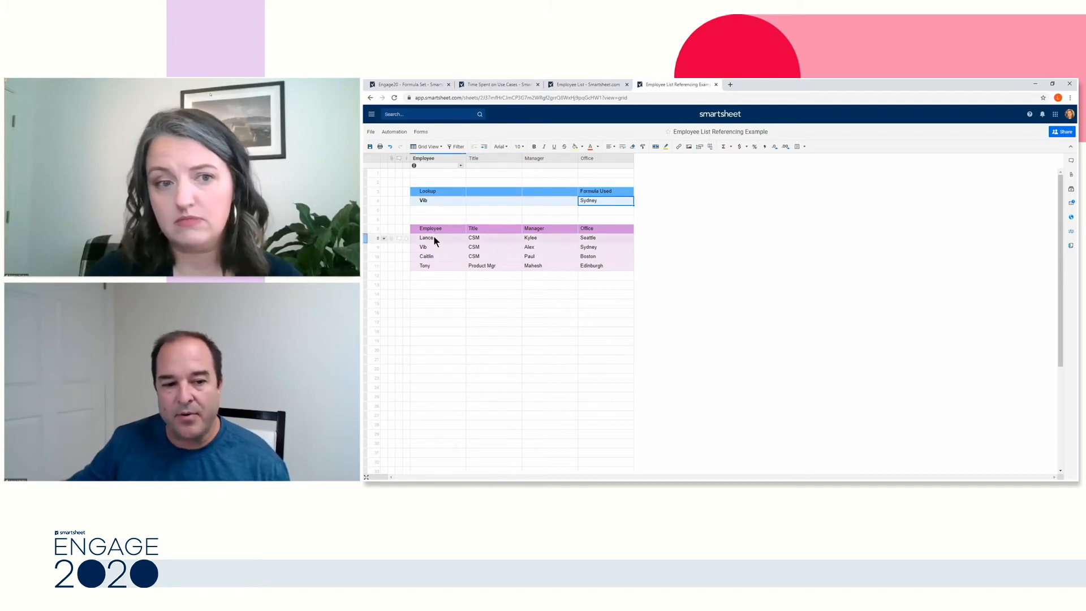
pyautogui.moveTo(426, 237); pyautogui.dragTo(592, 265)
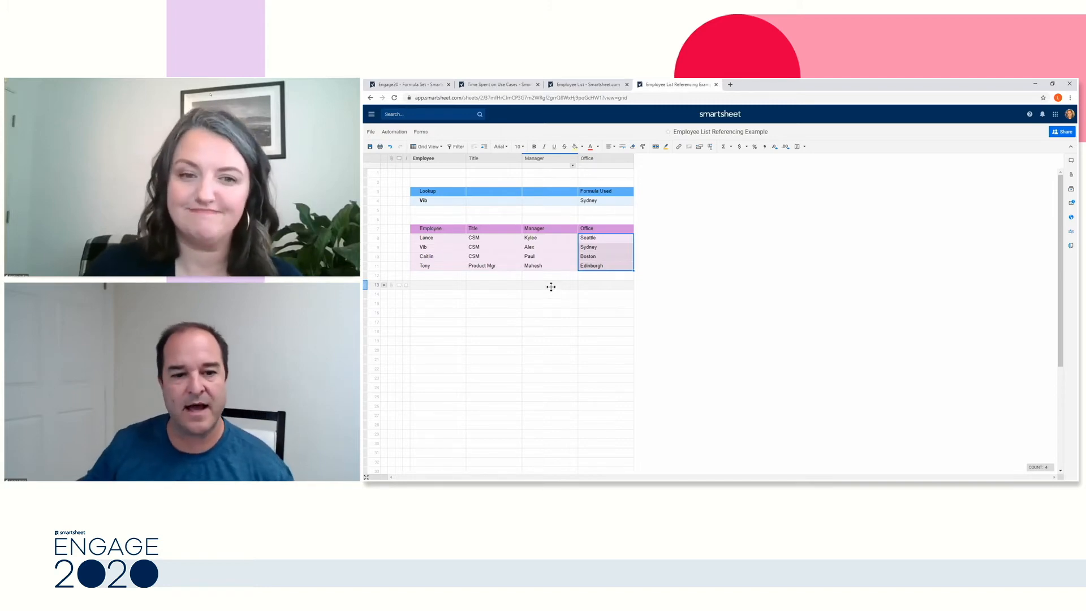
# Rewrite Vib's Office cell as an INDEX/MATCH formula that still returns Sydney.
pyautogui.click(439, 201)
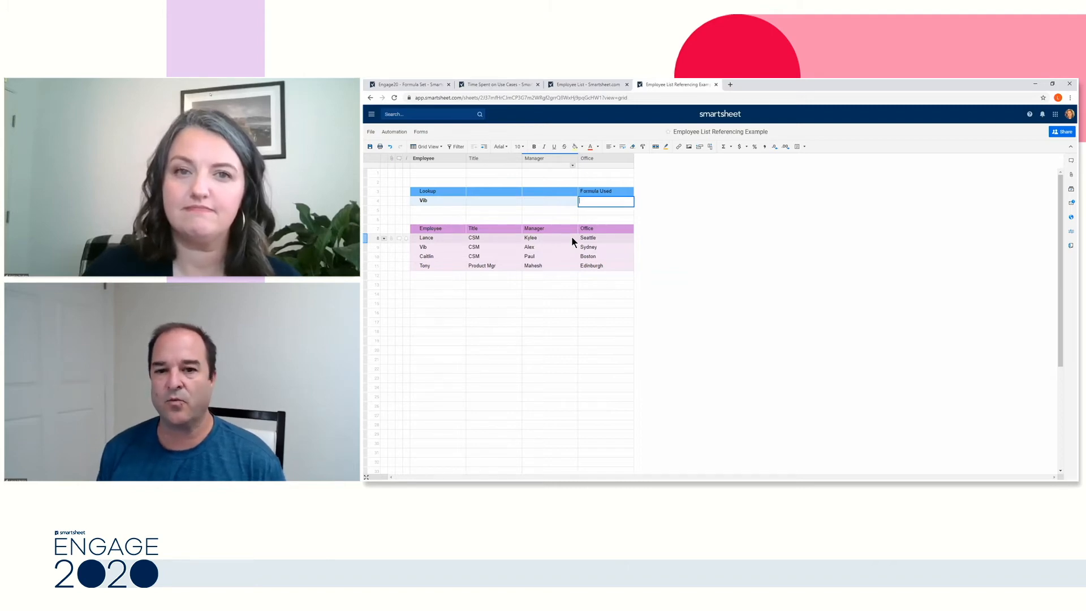
pyautogui.write('=')
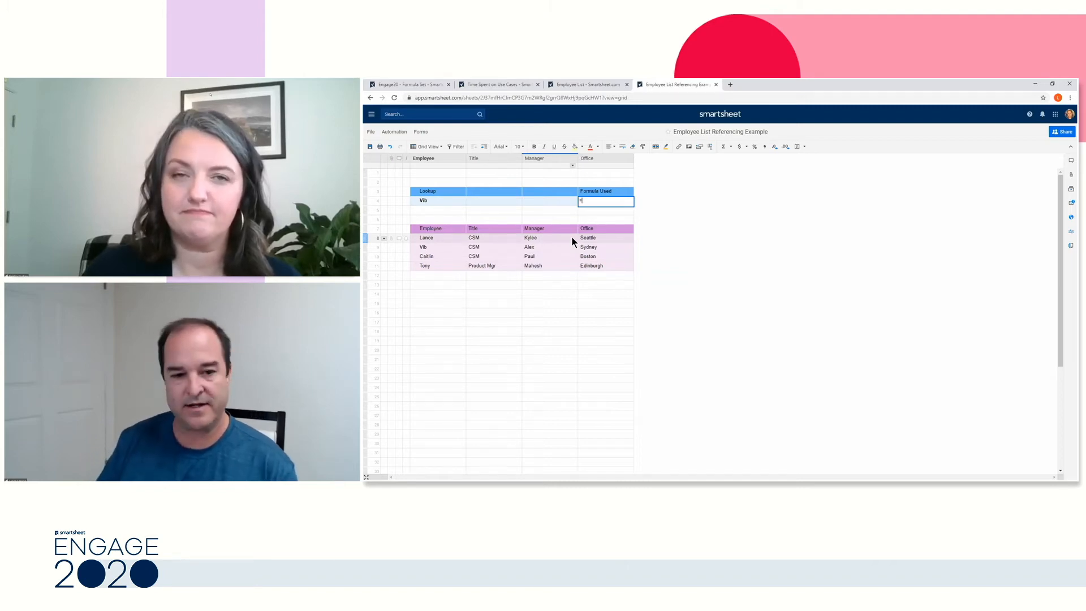
pyautogui.write('MATCH(Employee4, Employee8:Employee11')
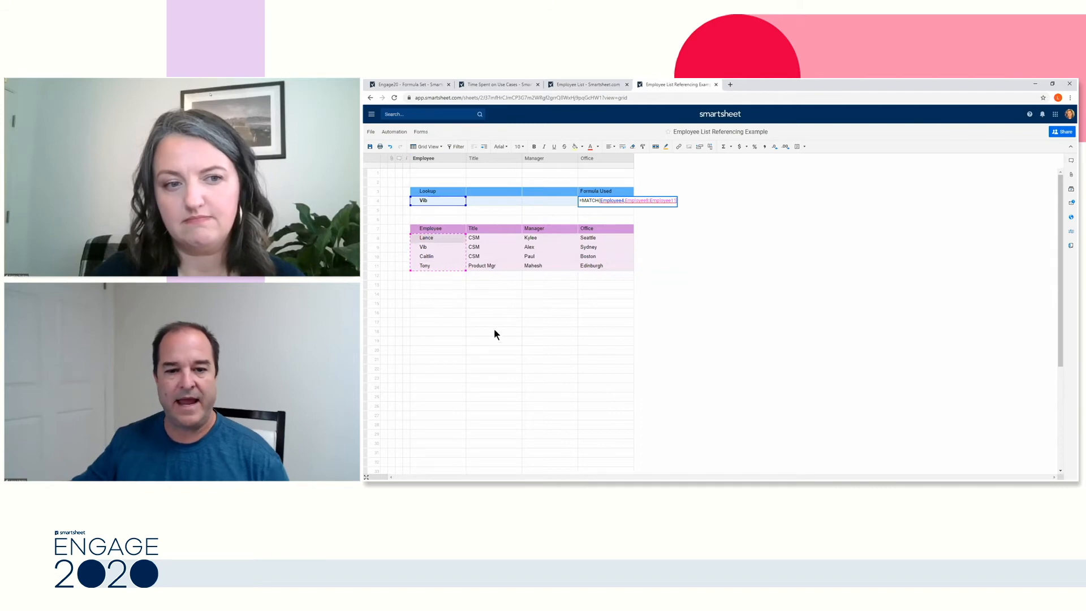
pyautogui.click(627, 202)
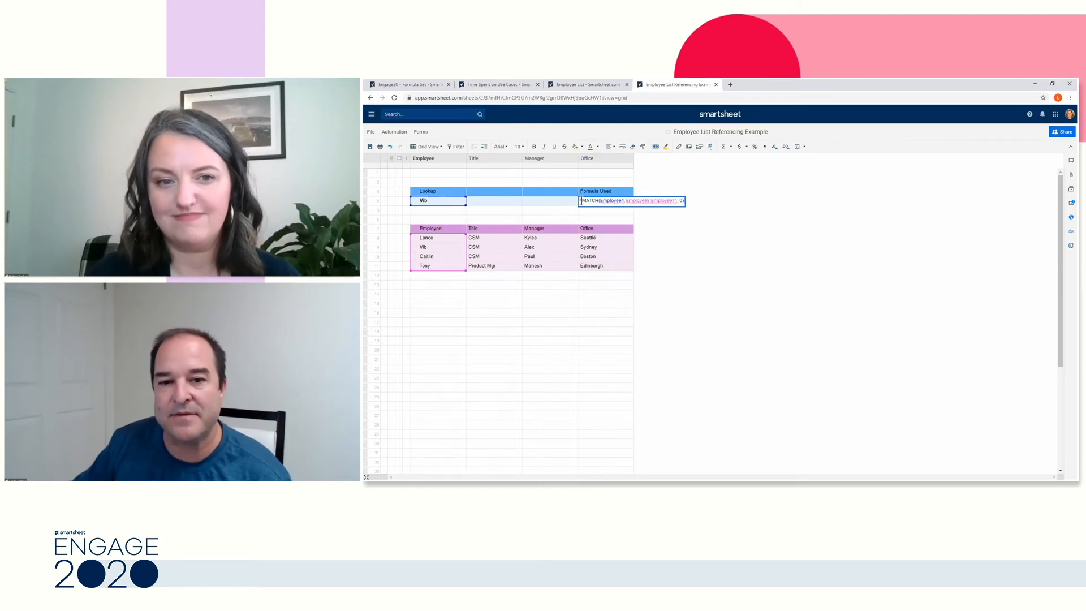
pyautogui.moveTo(731, 254)
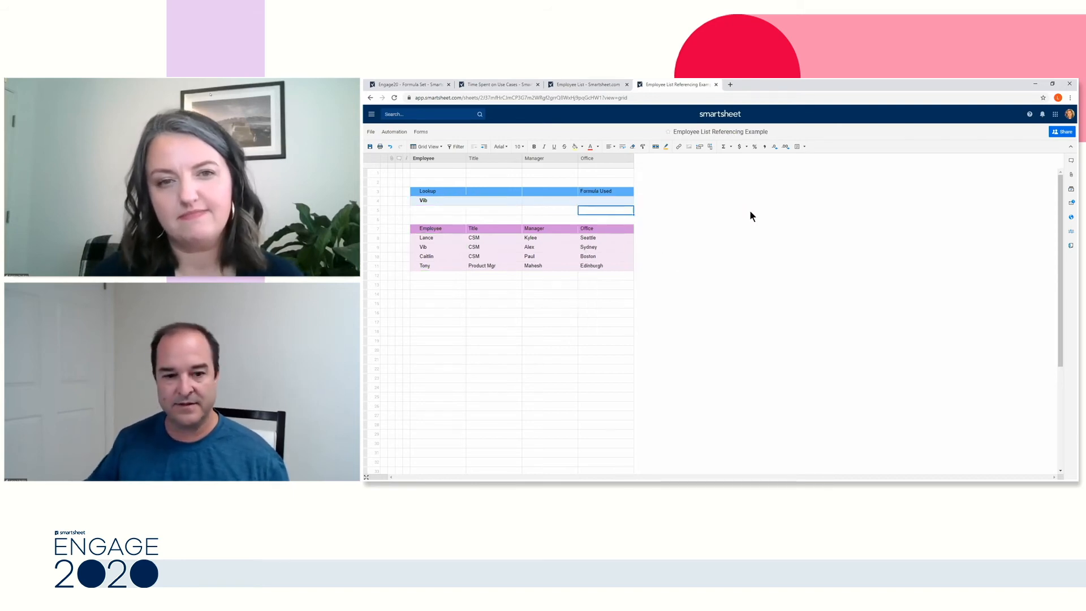
pyautogui.click(605, 200)
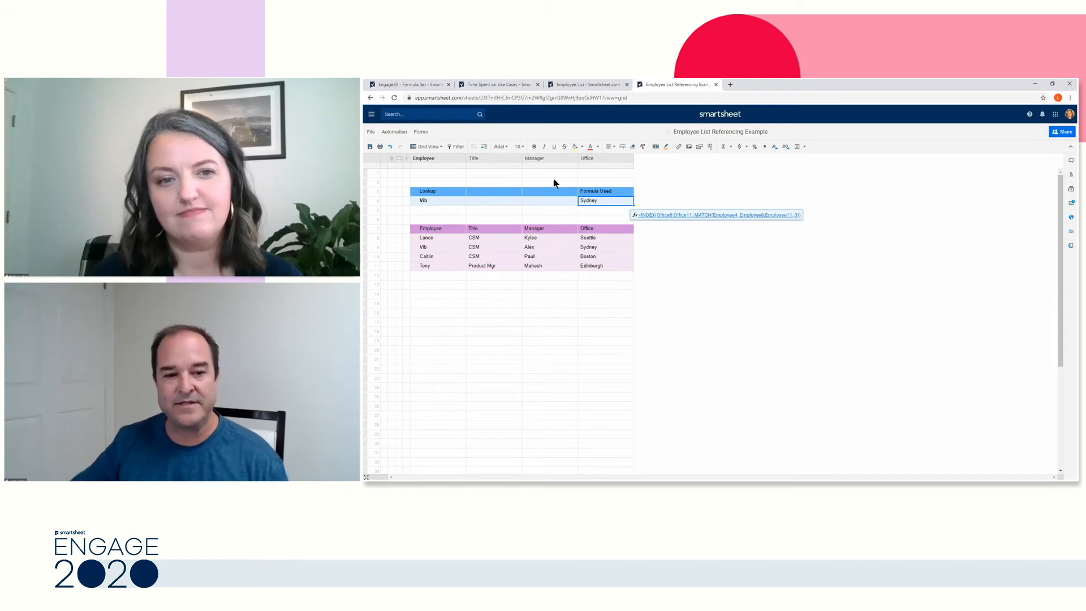
pyautogui.click(494, 237)
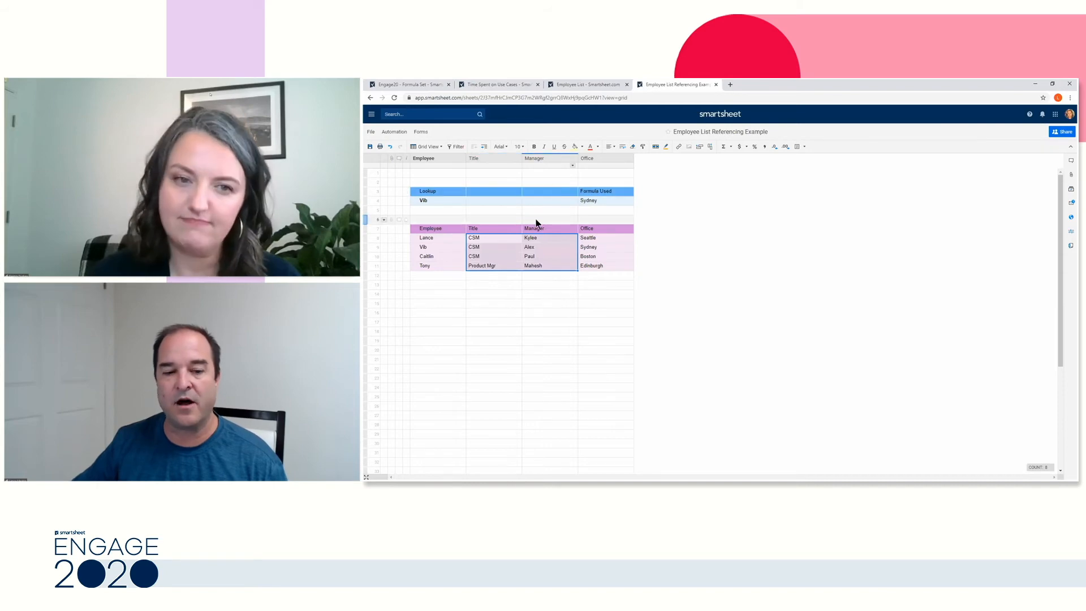
pyautogui.click(598, 200)
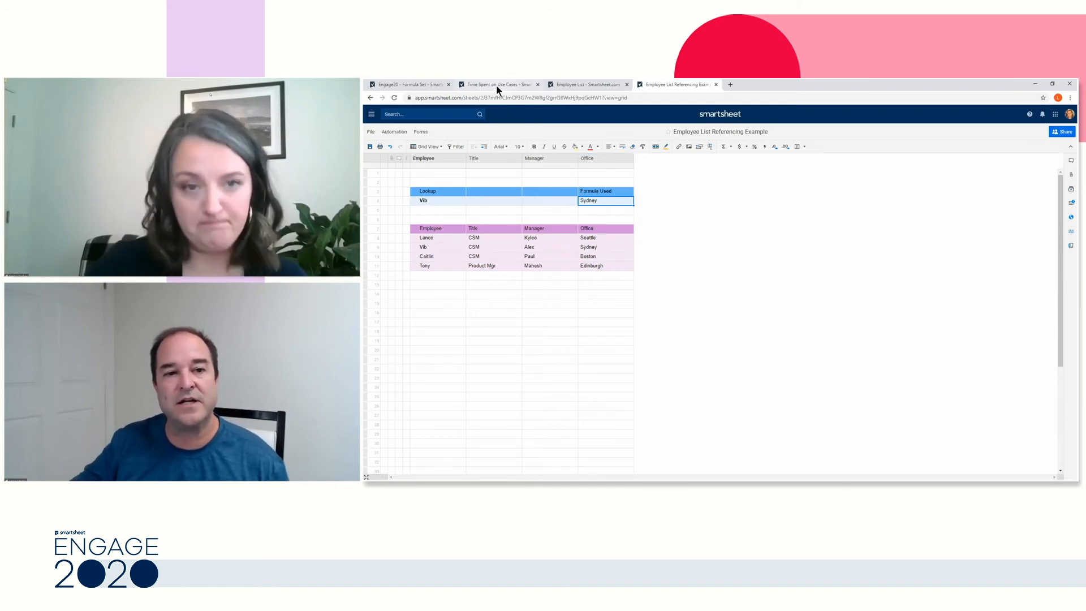
pyautogui.moveTo(498, 84)
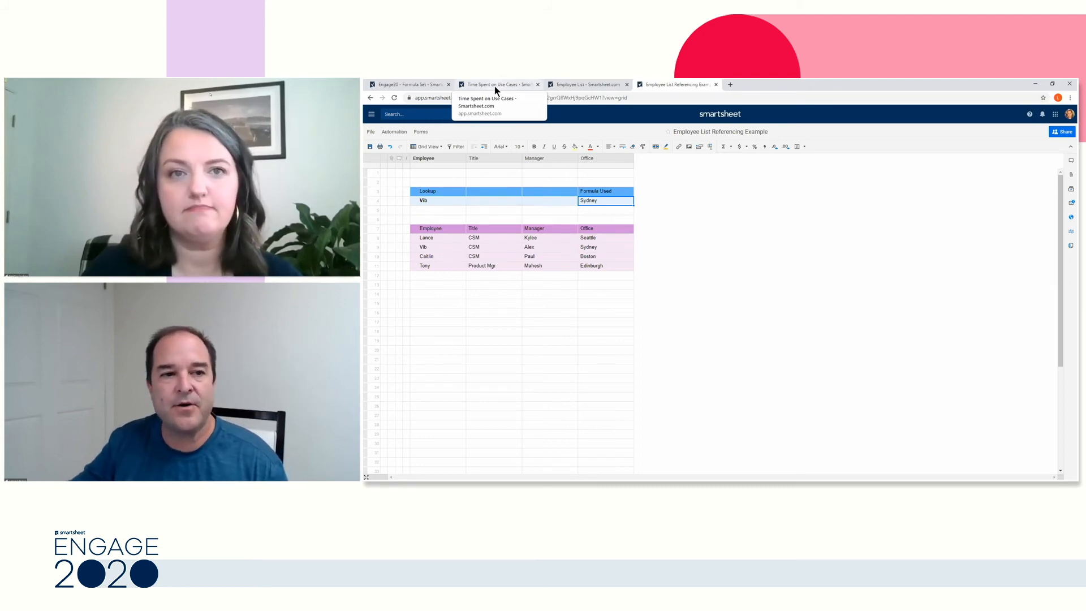
# Switch back to the Time Spent on Use Cases sheet.
pyautogui.click(498, 83)
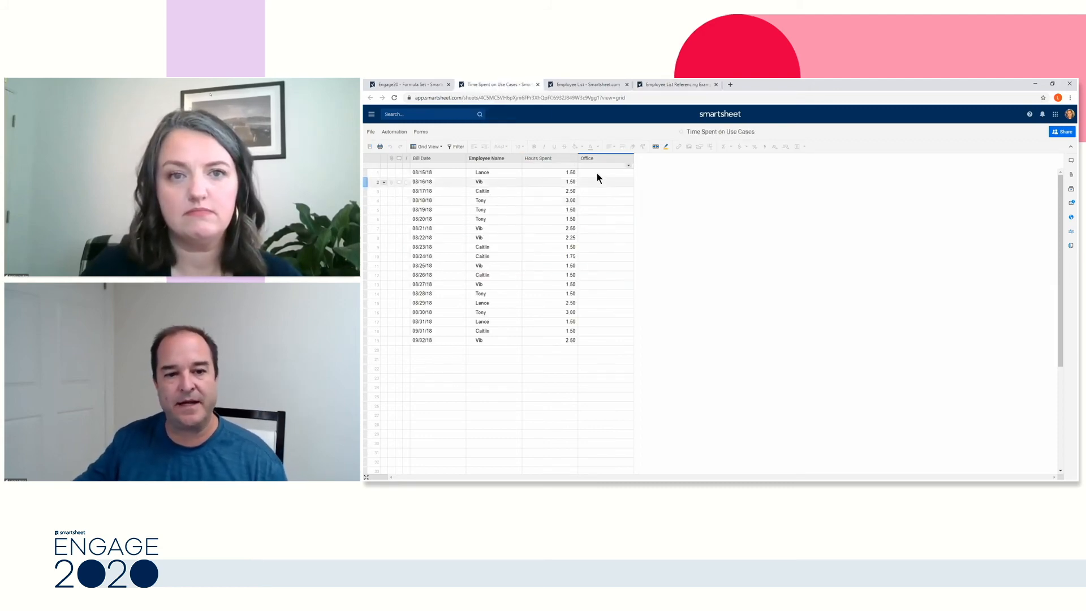
# Start =MATCH( on Lance's Employee Name in the first Office cell and reference another sheet.
pyautogui.click(606, 172)
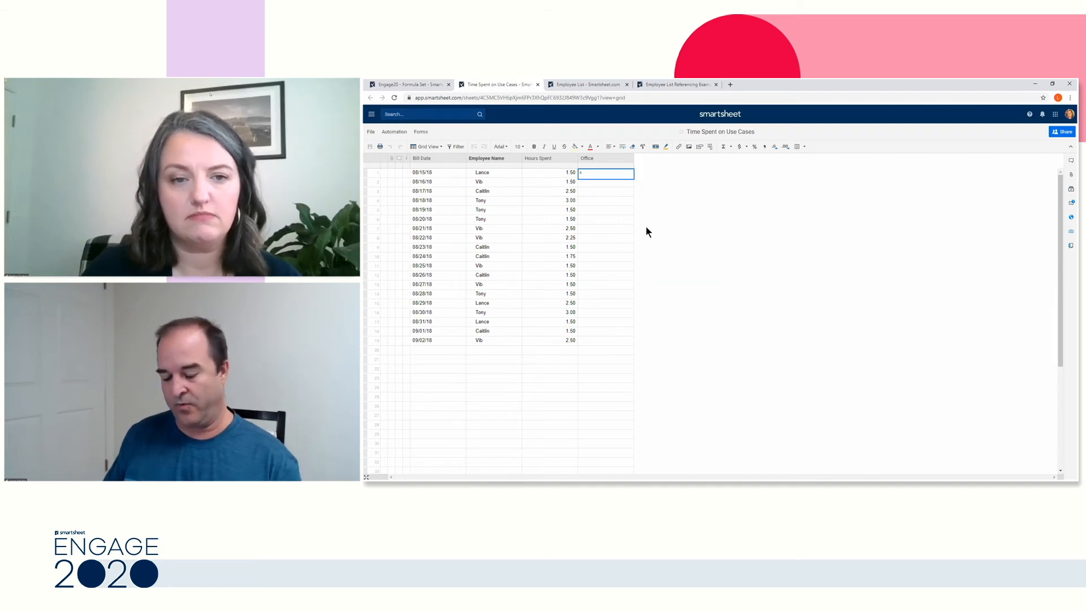
pyautogui.write('=MATC')
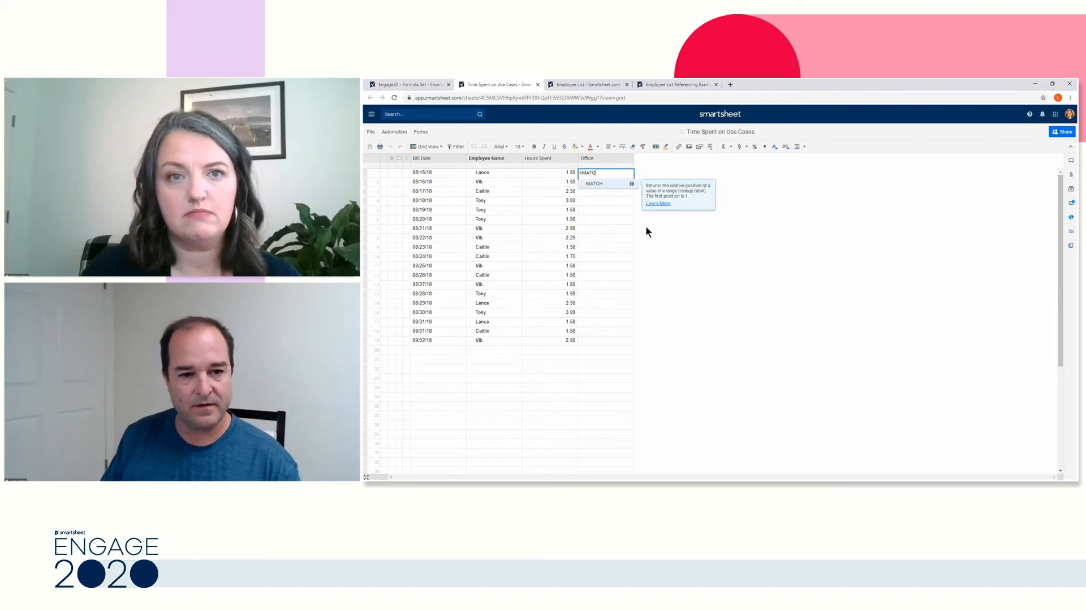
pyautogui.write('([Employee Name]1,')
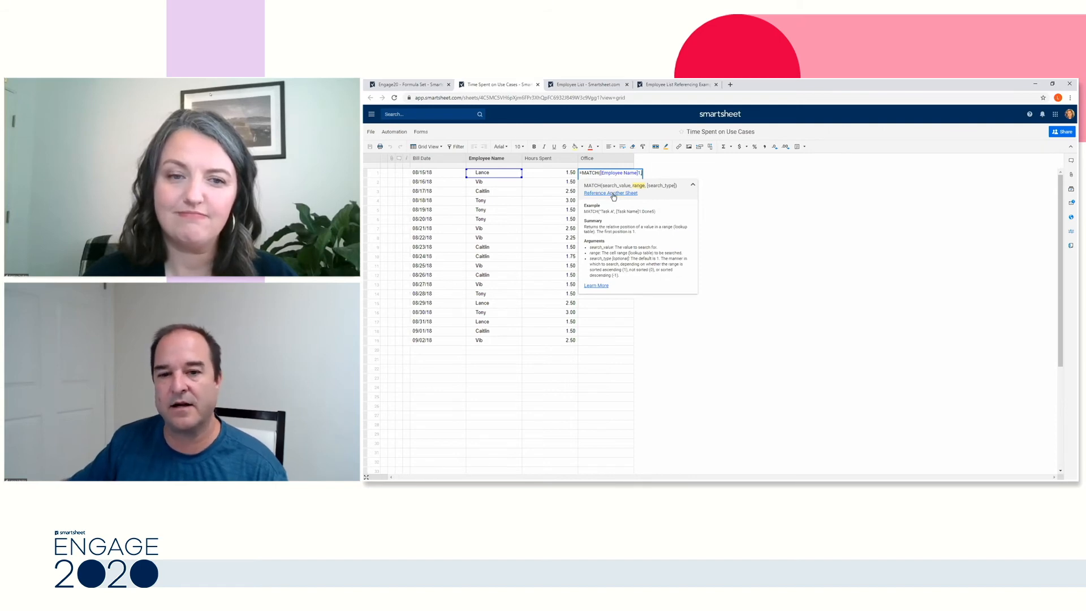
pyautogui.click(610, 192)
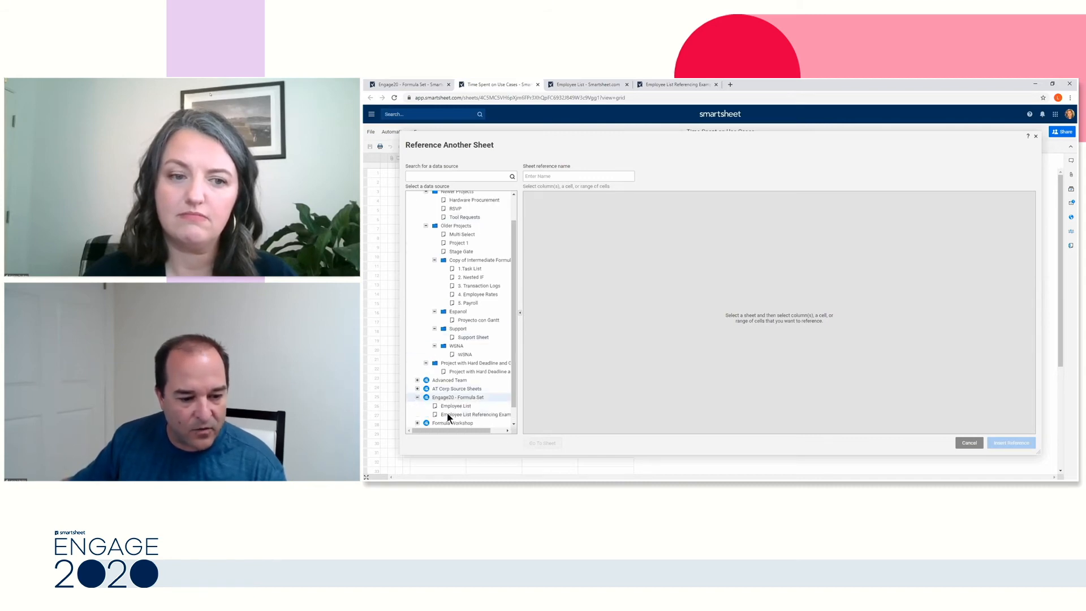
# Insert the Employee List's Employee column as EmployeeRange, MATCH returning positions 1, 2, 3, 4, 4.
pyautogui.click(456, 405)
pyautogui.write('e')
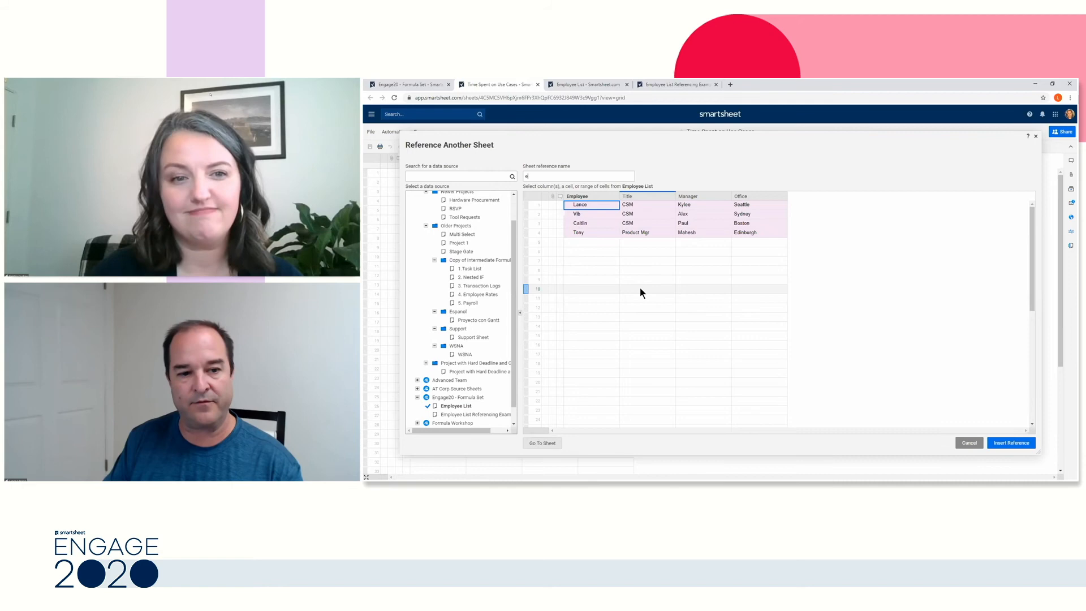
pyautogui.write('EmployeeRange')
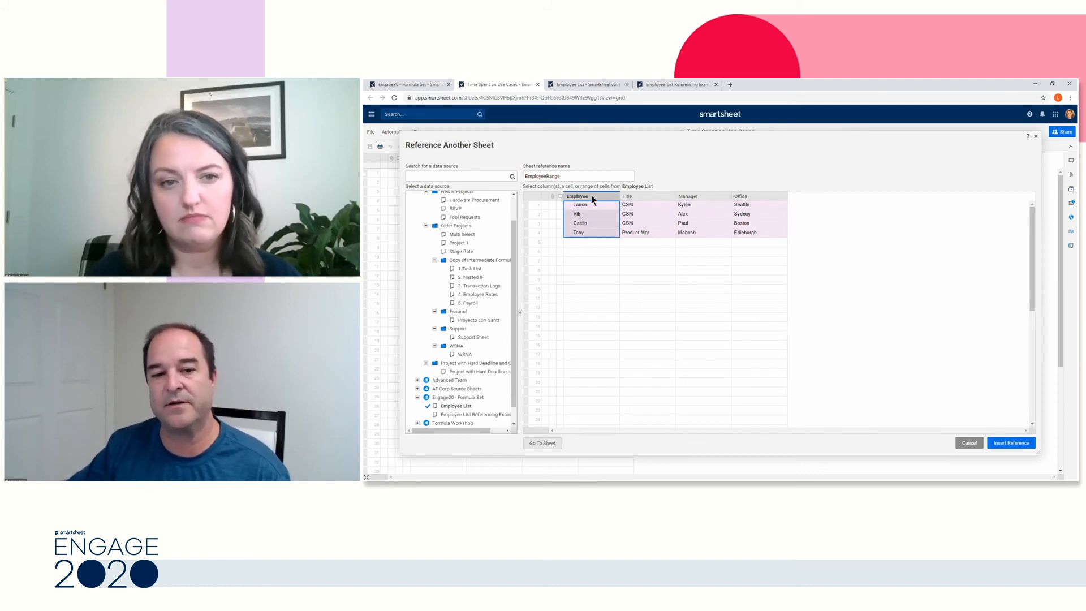
pyautogui.click(577, 197)
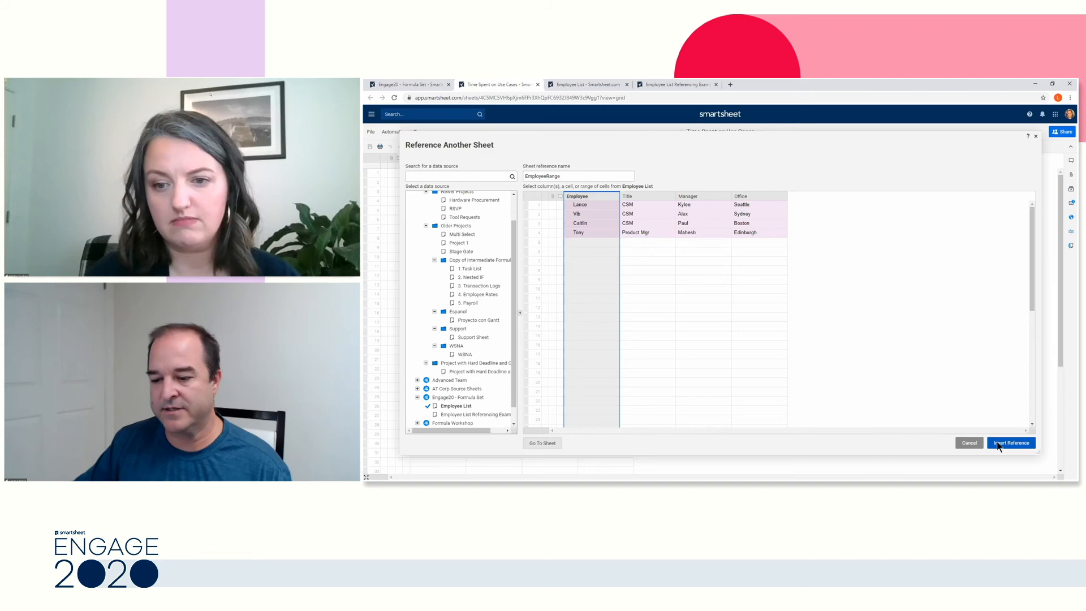
pyautogui.click(1012, 443)
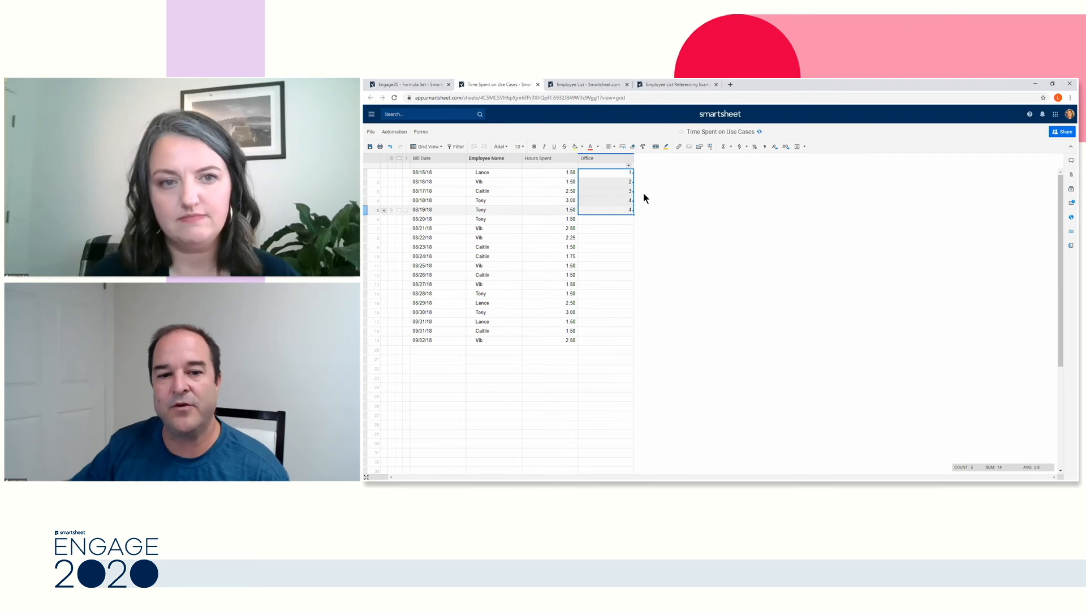
# Wrap the first Office cell's MATCH inside INDEX( and reference another sheet for its range.
pyautogui.click(605, 172)
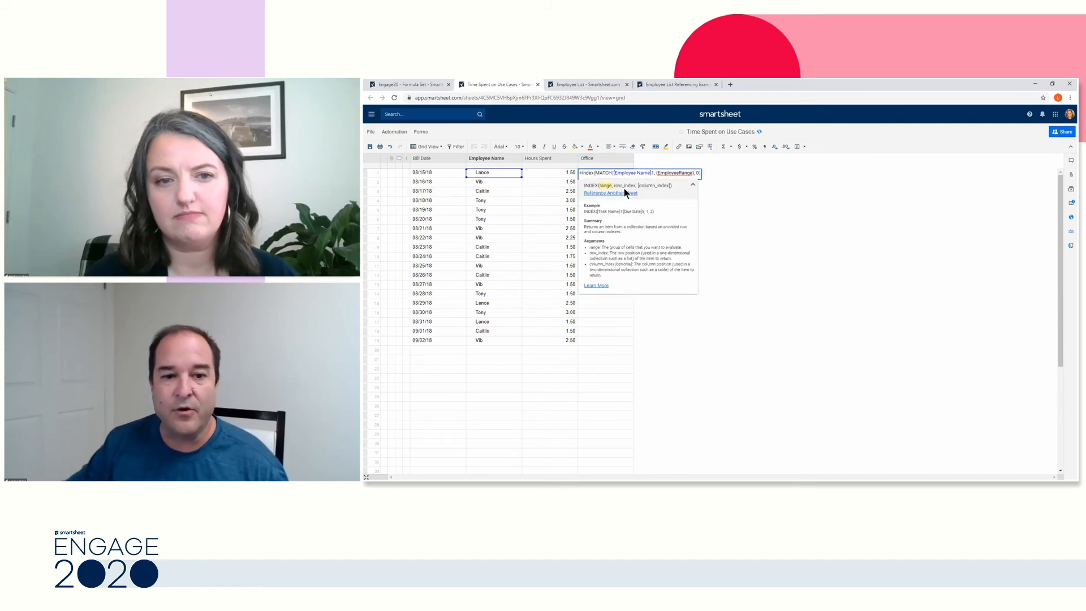
pyautogui.moveTo(611, 195)
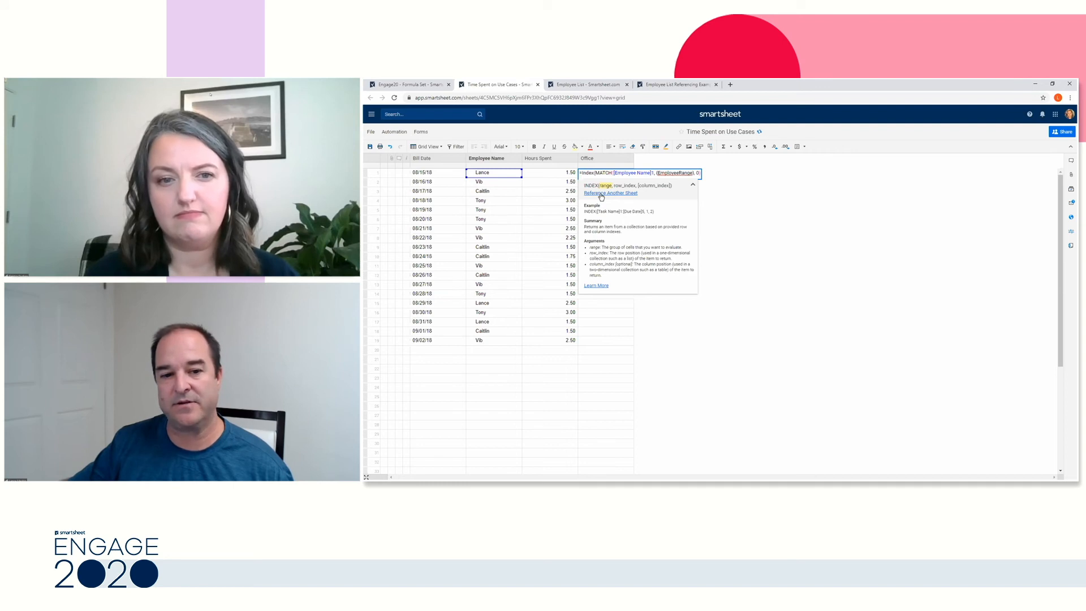
pyautogui.click(610, 192)
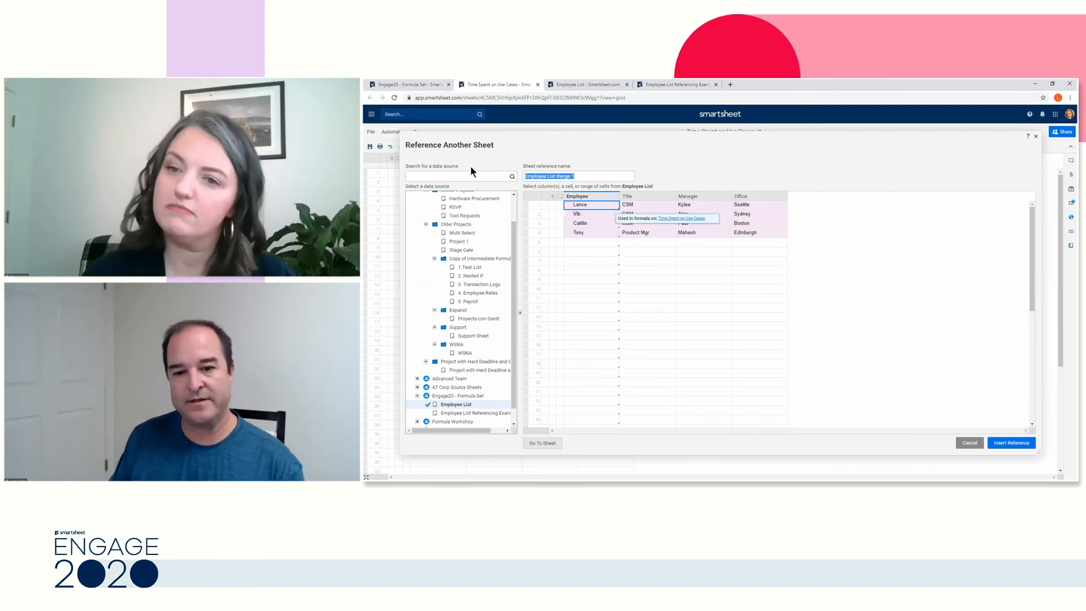
# Insert the Employee List's Office column as OfficeRange, the INDEX range of the formula.
pyautogui.write('OfficeRange')
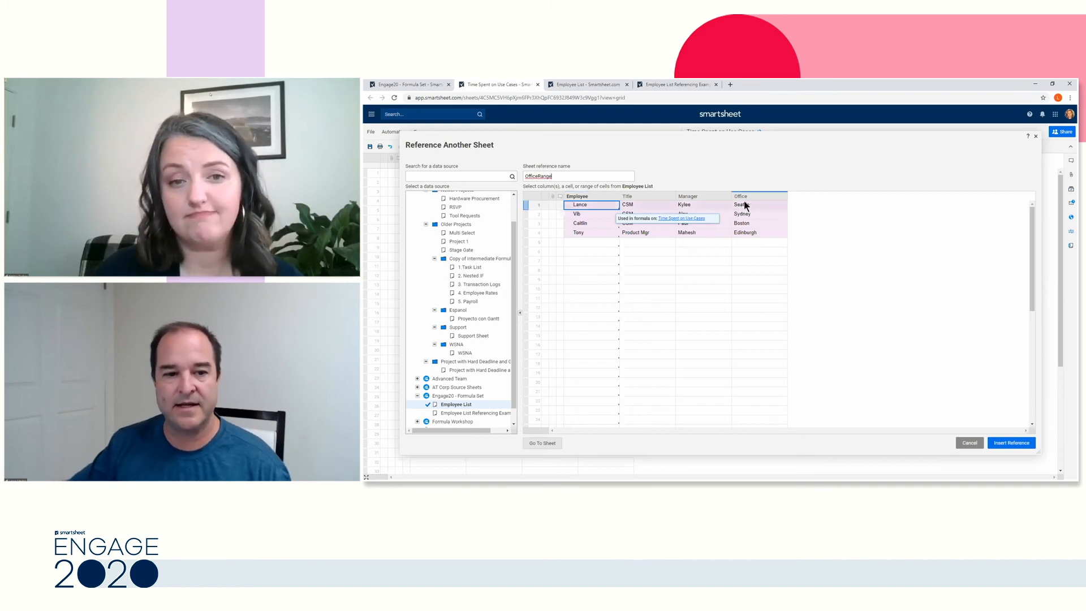
pyautogui.click(758, 197)
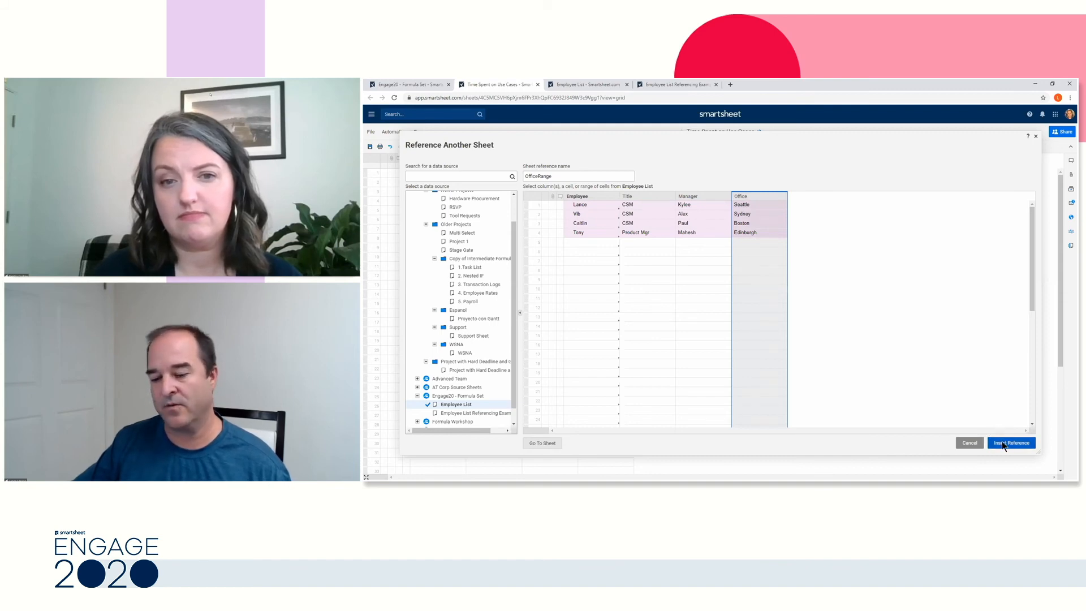
pyautogui.click(1011, 442)
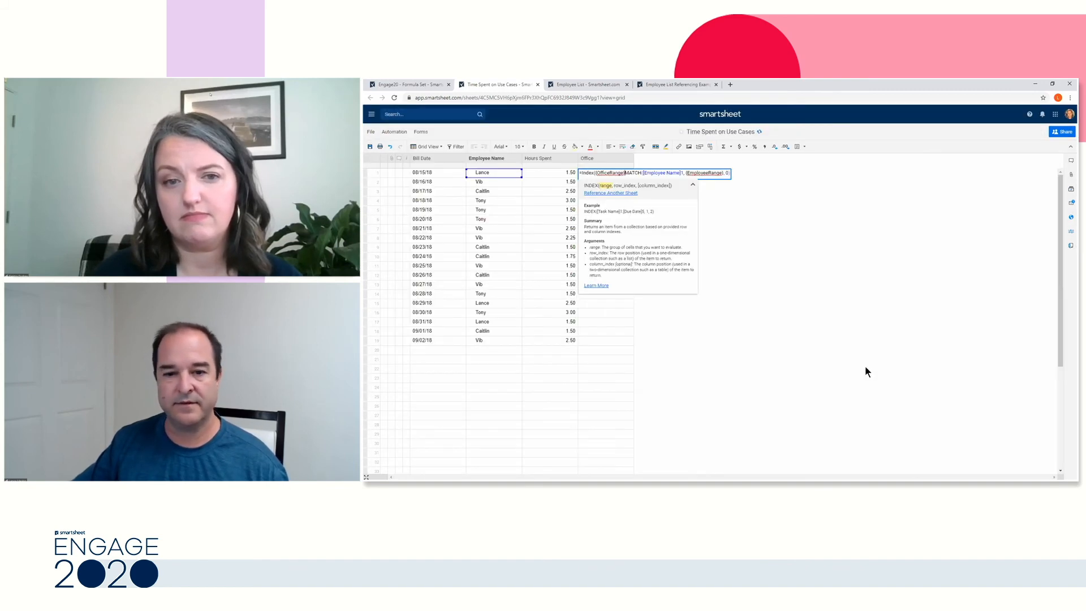
pyautogui.moveTo(824, 319)
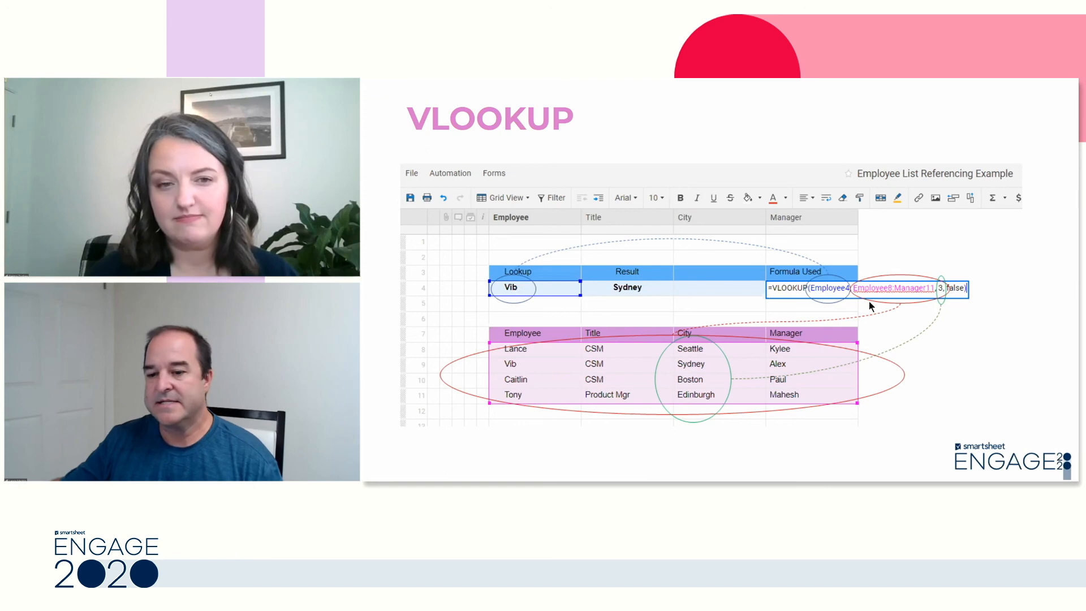
pyautogui.moveTo(824, 323)
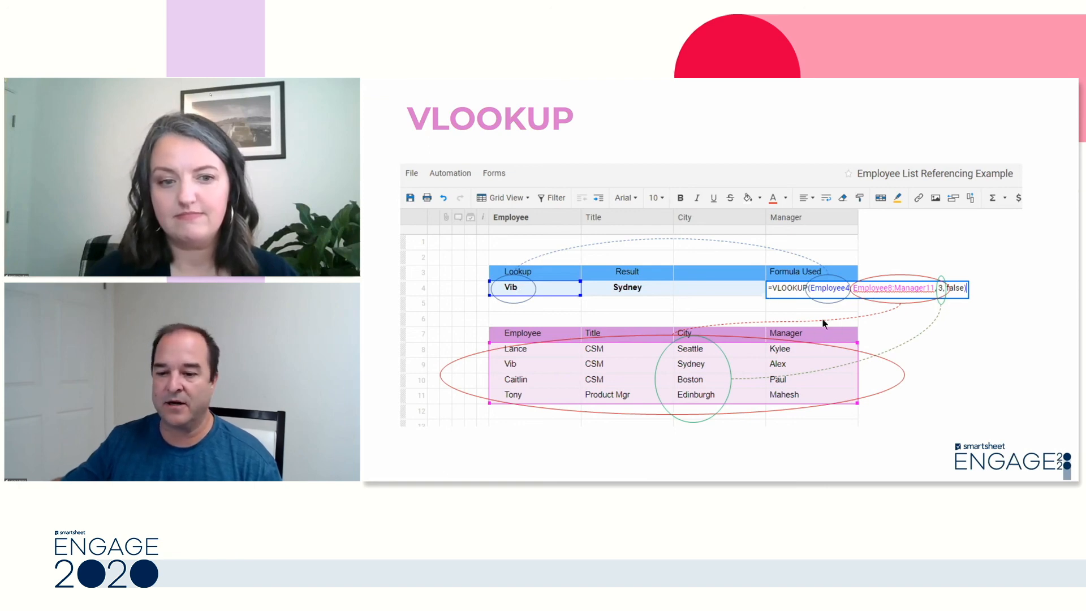